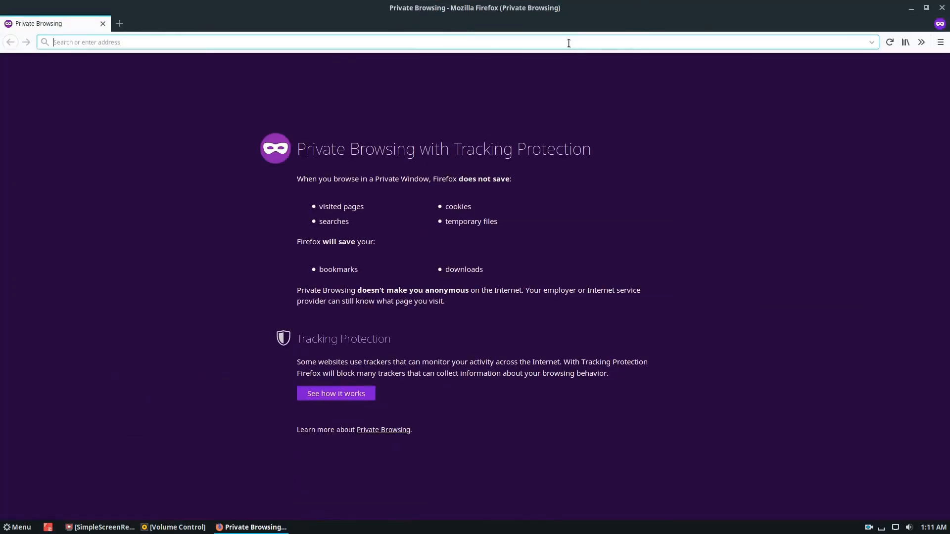
Search 'brave' from the Firefox address bar and open the official brave.com result
{"action": "type", "text": "bravebrowser&t=ffab&ia=web"}
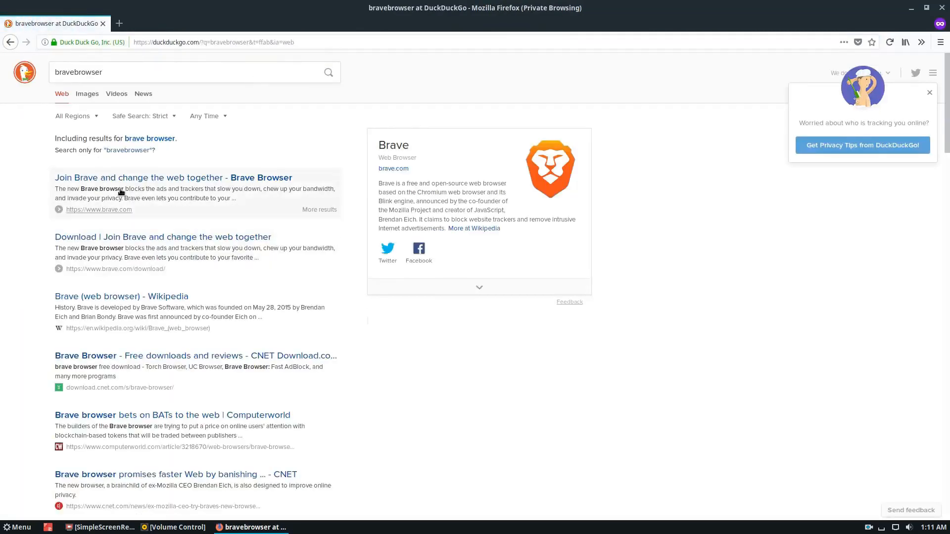
{"action": "left_click", "coordinate": [174, 177]}
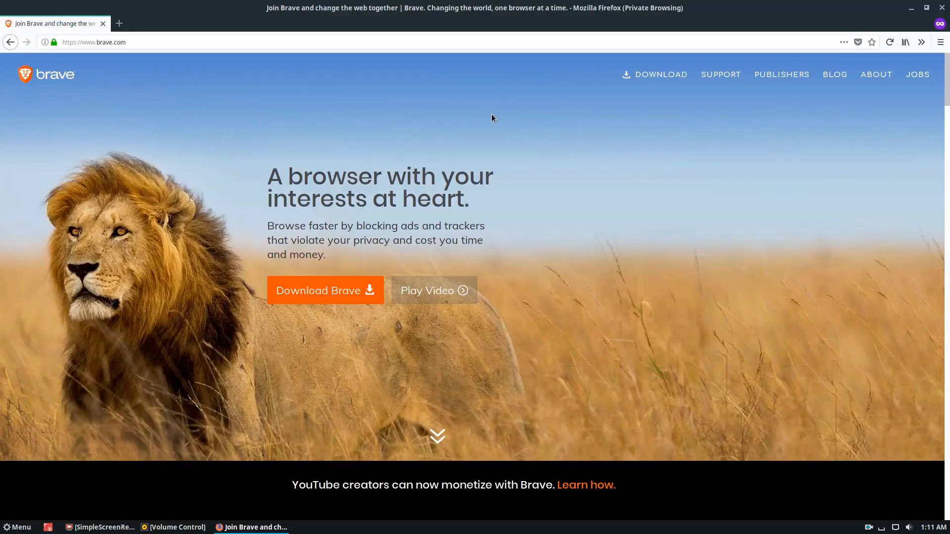
{"action": "scroll", "scroll_direction": "down", "scroll_amount": 3}
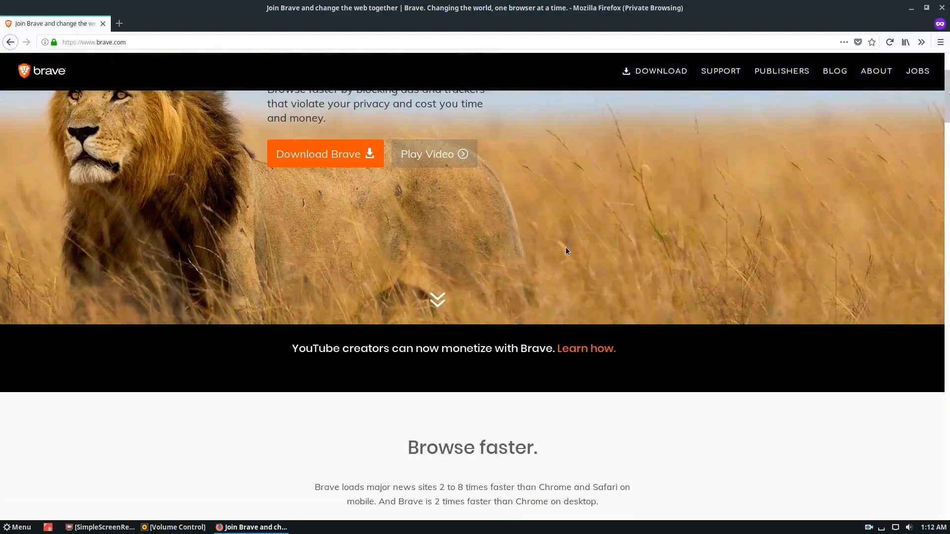
{"action": "scroll", "scroll_direction": "down", "scroll_amount": 3}
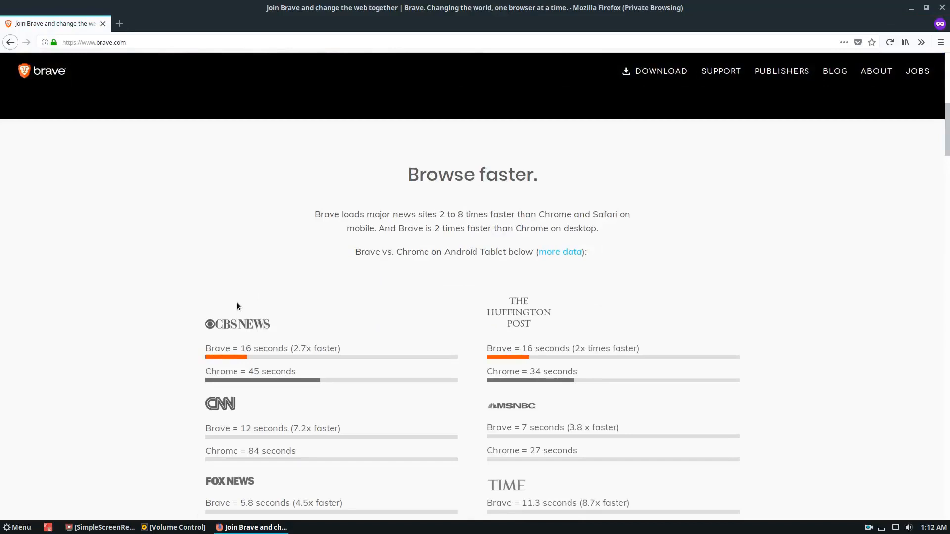
{"action": "scroll", "scroll_direction": "down", "scroll_amount": 3}
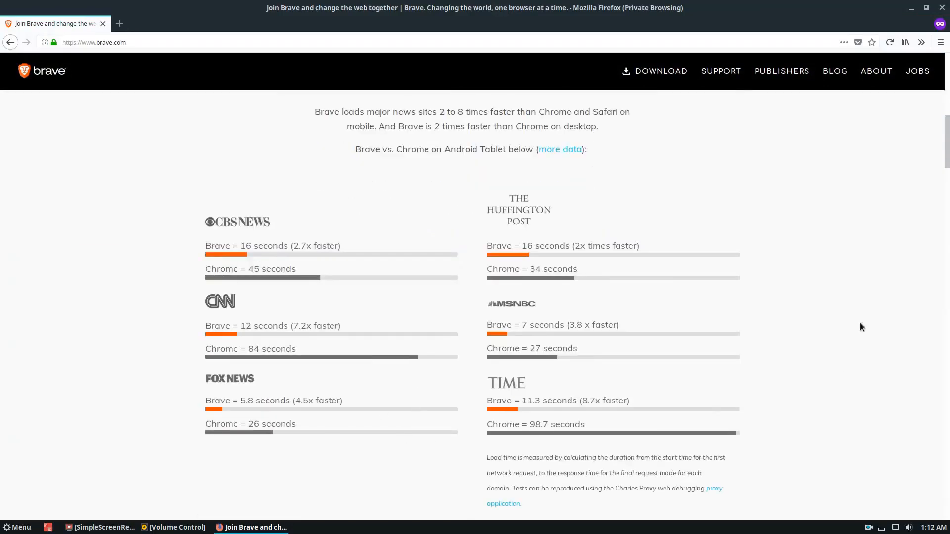
{"action": "mouse_move", "coordinate": [333, 245]}
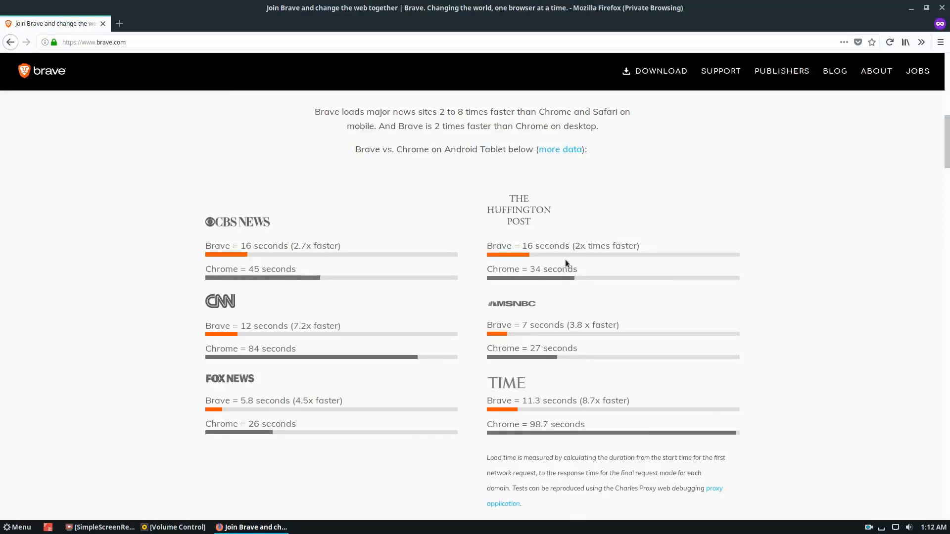
{"action": "scroll", "scroll_direction": "down", "scroll_amount": 3}
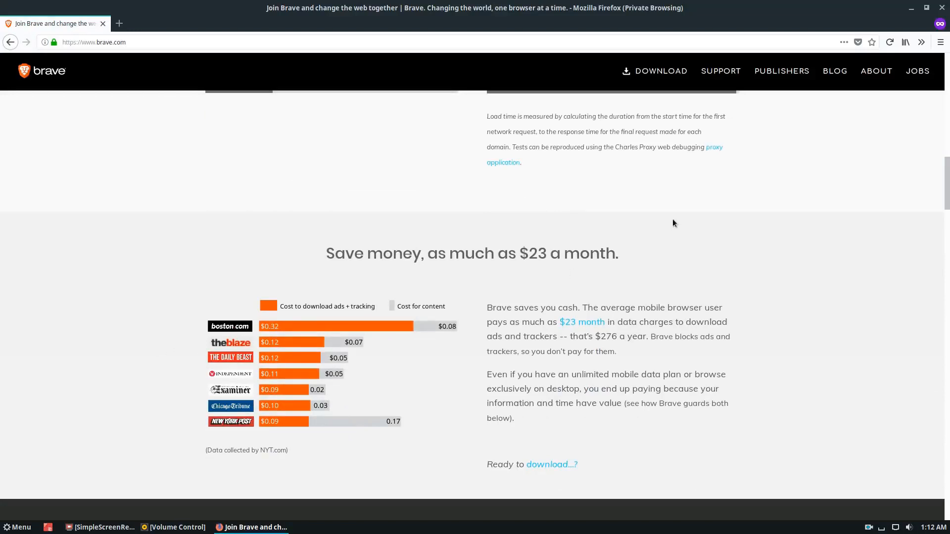
{"action": "mouse_move", "coordinate": [451, 222]}
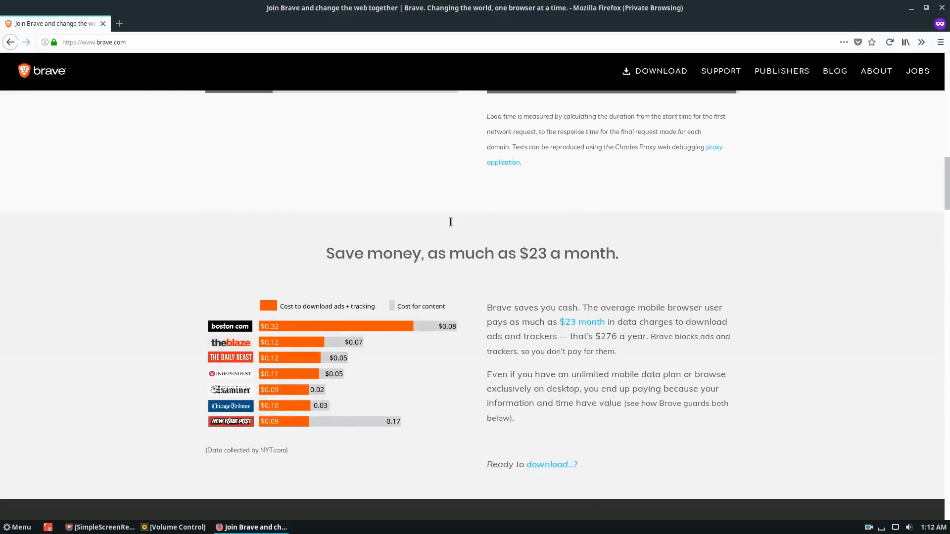
{"action": "mouse_move", "coordinate": [739, 272]}
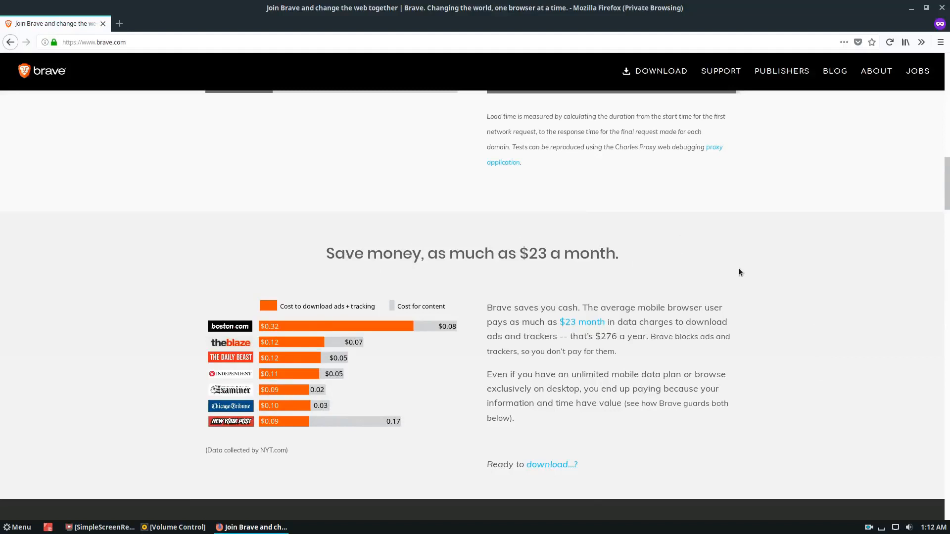
{"action": "mouse_move", "coordinate": [744, 262]}
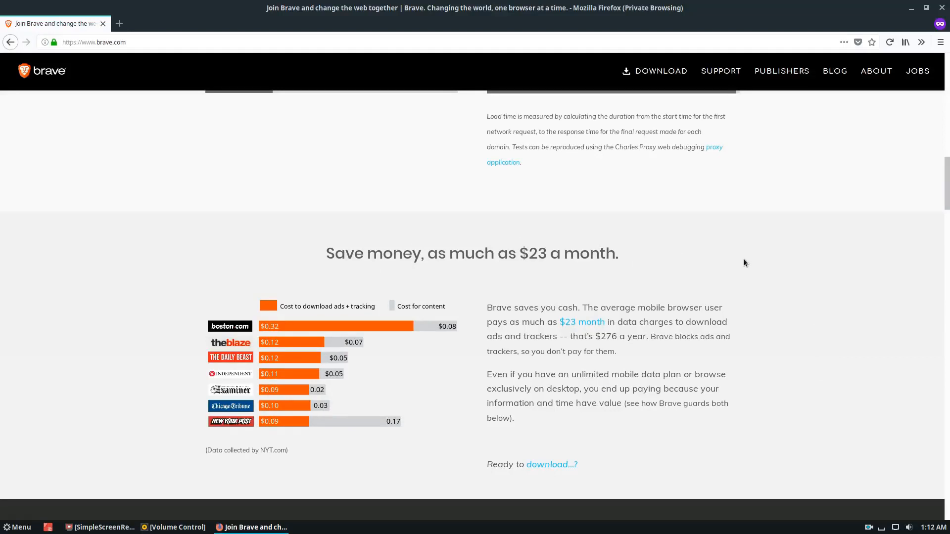
{"action": "scroll", "scroll_direction": "up", "scroll_amount": 3}
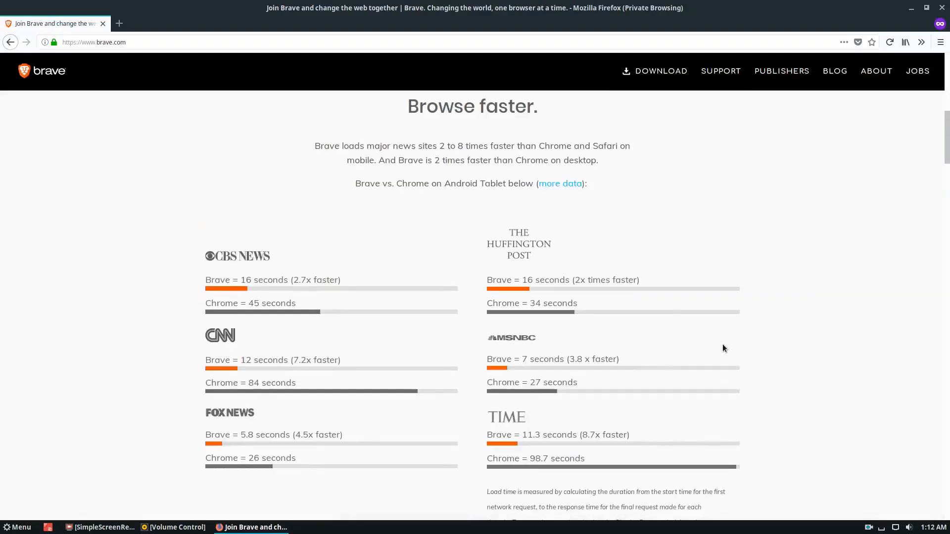
Open the brave.com PUBLISHERS page and scroll through its Brave Payments section
{"action": "left_click", "coordinate": [781, 71]}
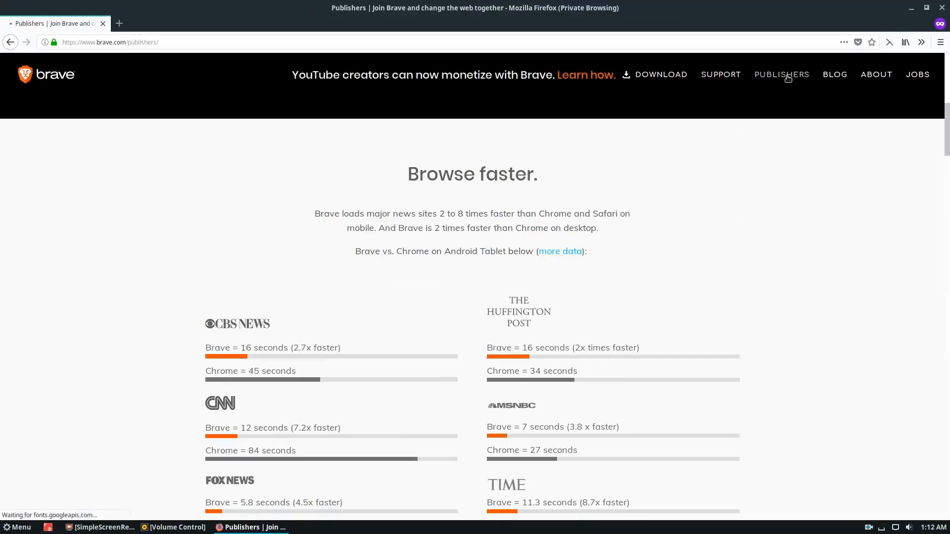
{"action": "left_click", "coordinate": [782, 74]}
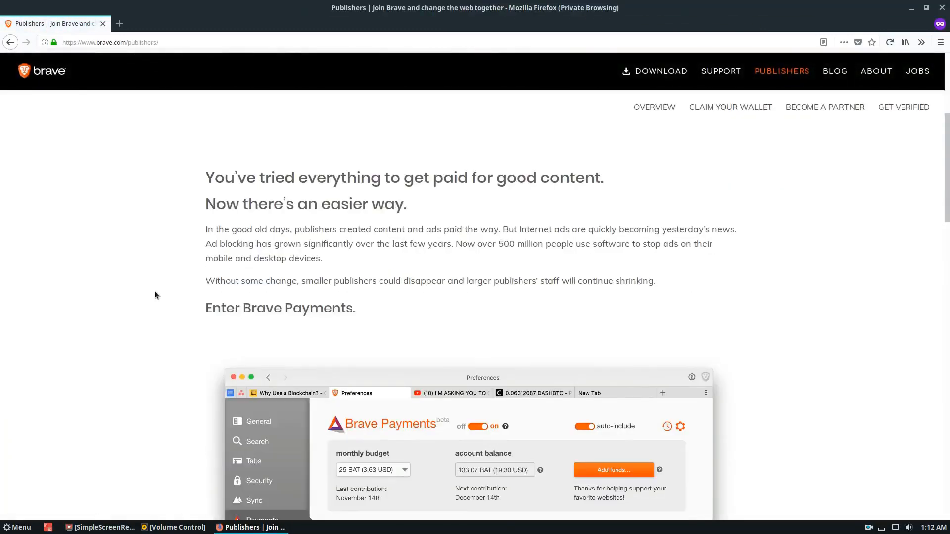
{"action": "scroll", "scroll_direction": "down", "scroll_amount": 3}
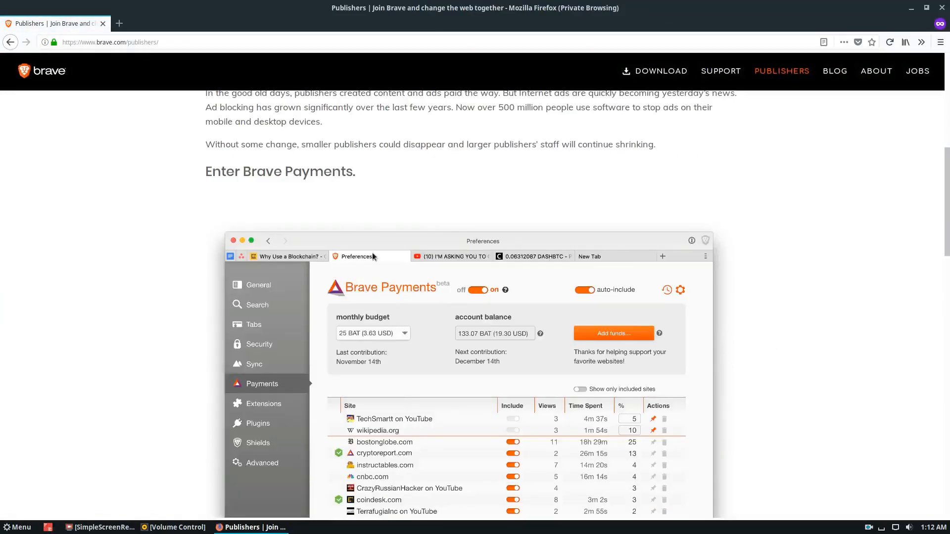
{"action": "scroll", "scroll_direction": "down", "scroll_amount": 3}
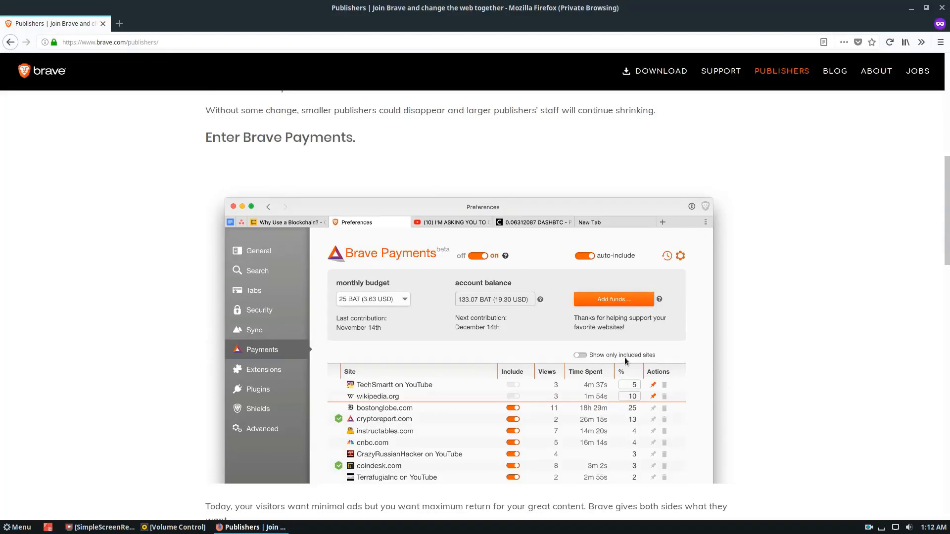
{"action": "scroll", "scroll_direction": "down", "scroll_amount": 3}
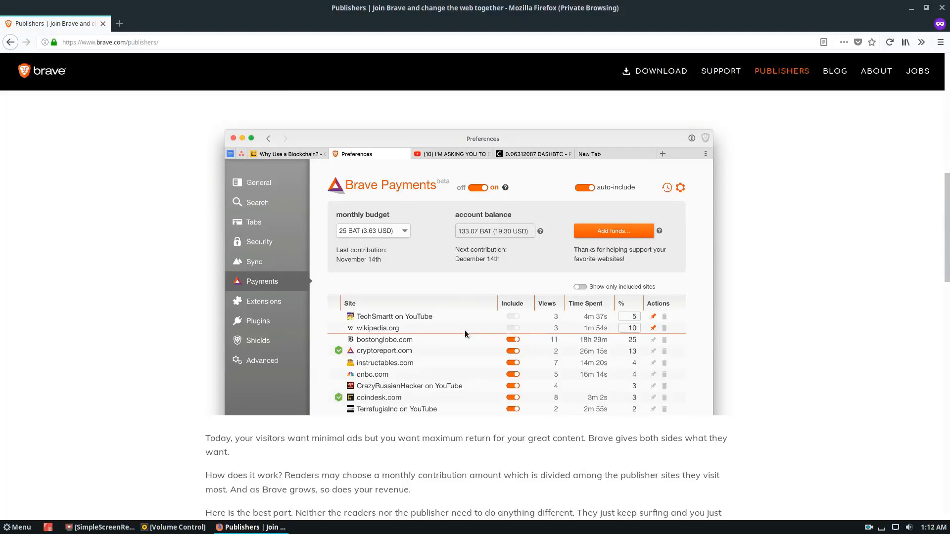
{"action": "mouse_move", "coordinate": [424, 345]}
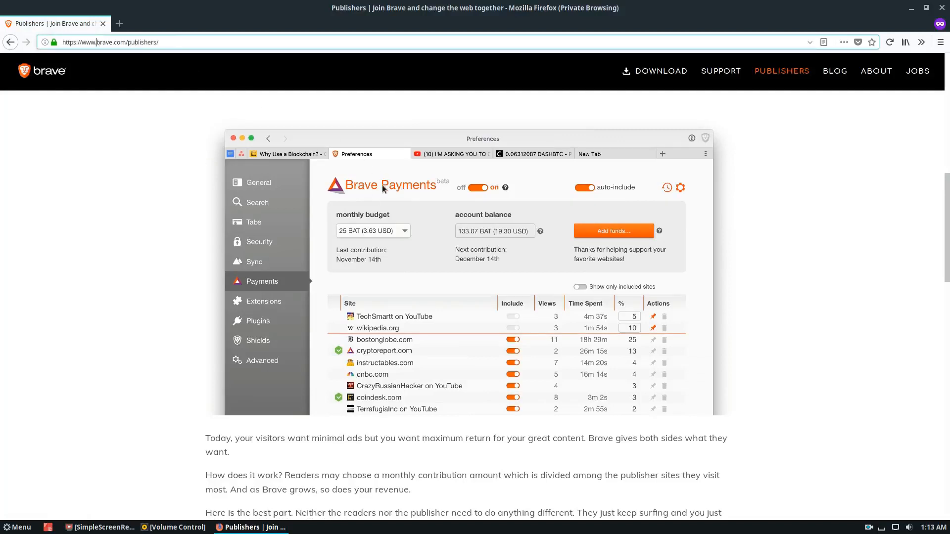
{"action": "mouse_move", "coordinate": [863, 240]}
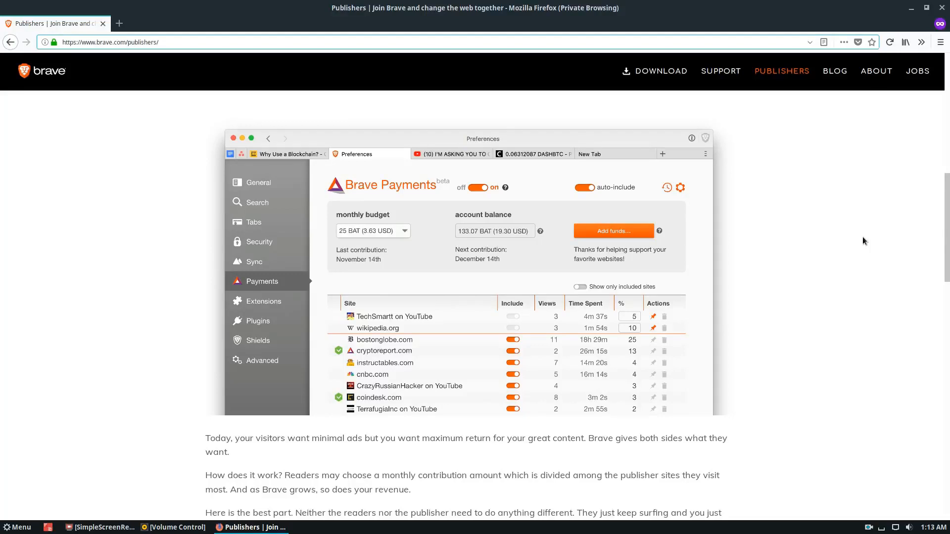
{"action": "mouse_move", "coordinate": [808, 249]}
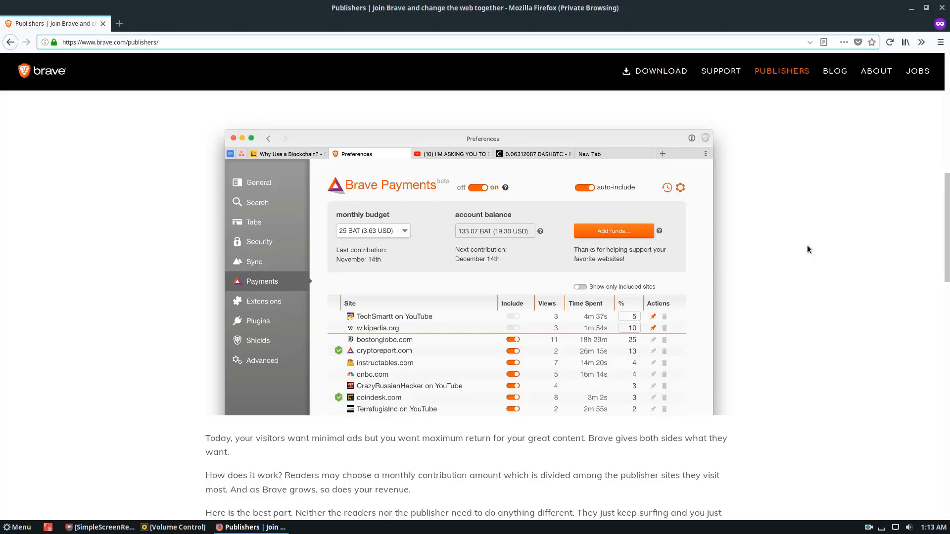
{"action": "scroll", "scroll_direction": "up", "scroll_amount": 3}
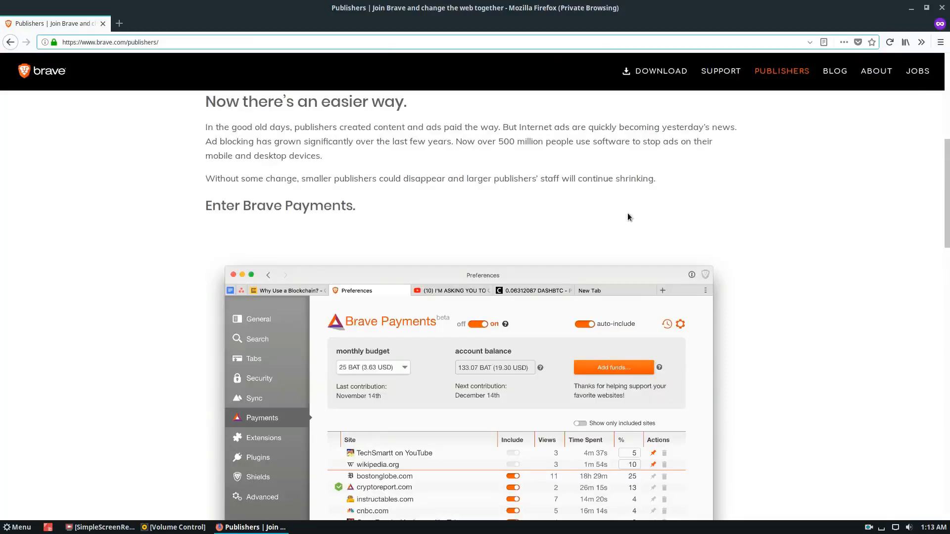
{"action": "scroll", "scroll_direction": "up", "scroll_amount": 3}
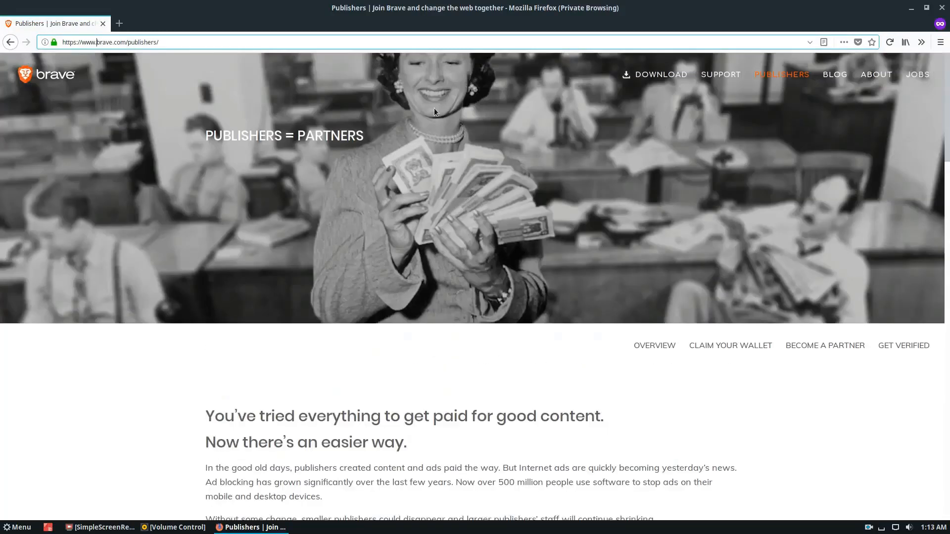
{"action": "scroll", "scroll_direction": "down", "scroll_amount": 3}
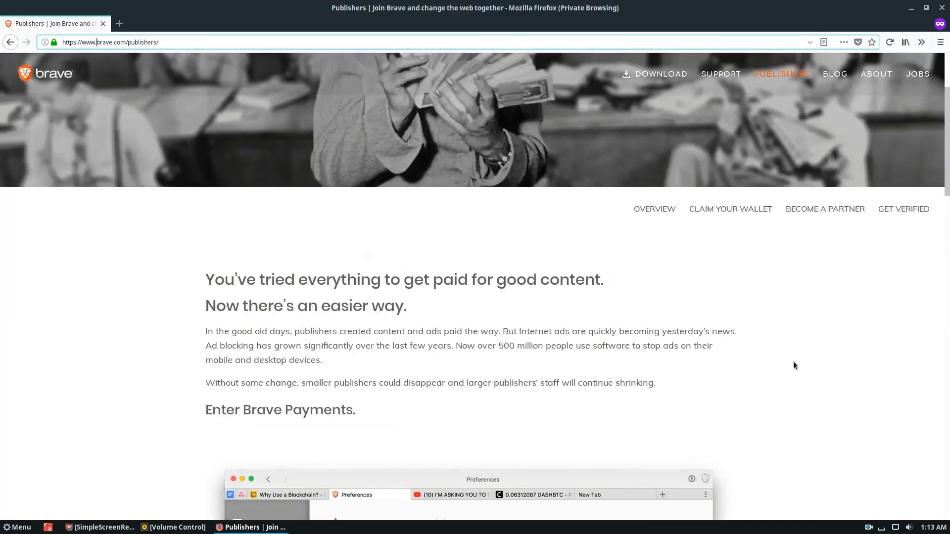
{"action": "left_click", "coordinate": [660, 74]}
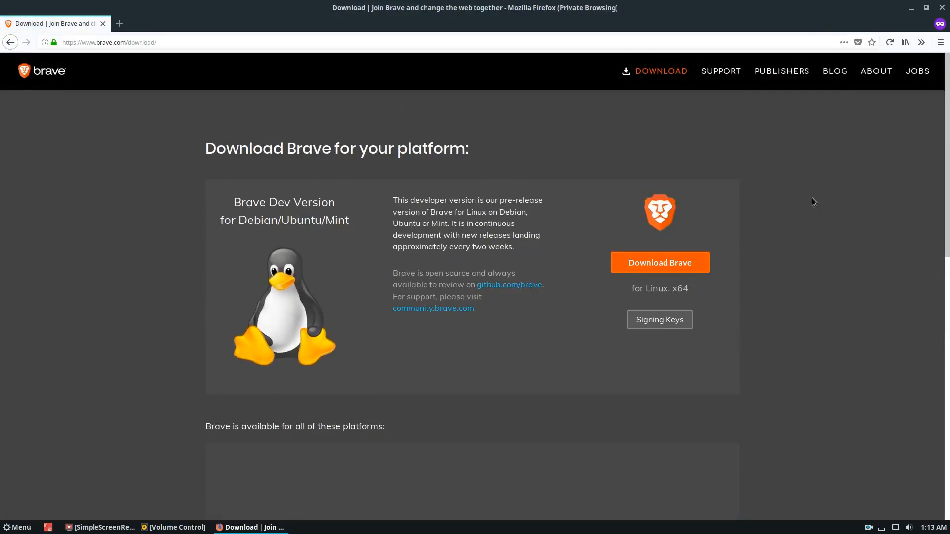
{"action": "mouse_move", "coordinate": [660, 262]}
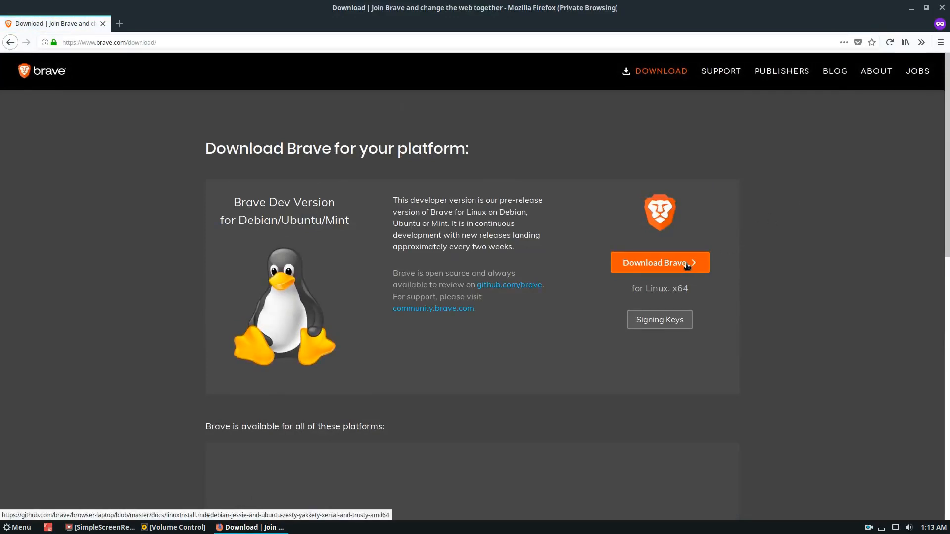
{"action": "mouse_move", "coordinate": [709, 251]}
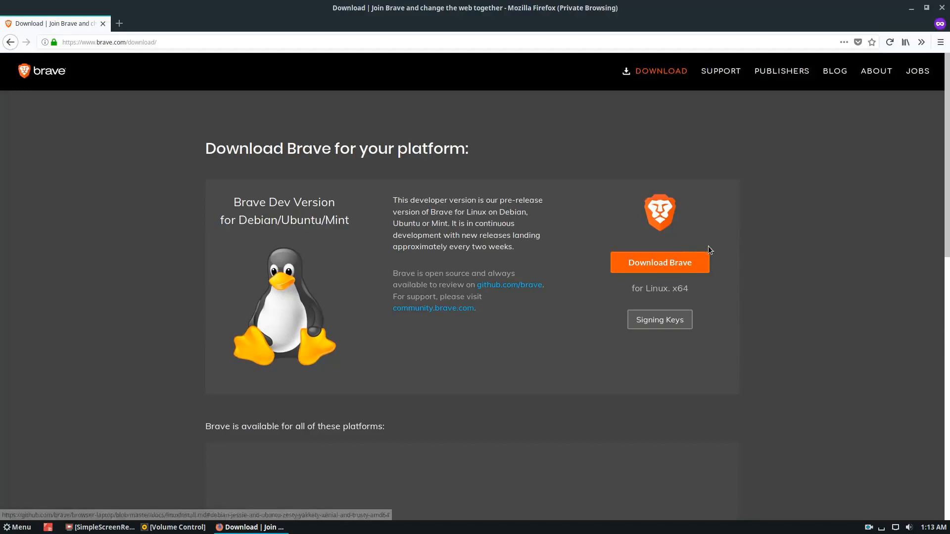
{"action": "scroll", "scroll_direction": "down", "scroll_amount": 3}
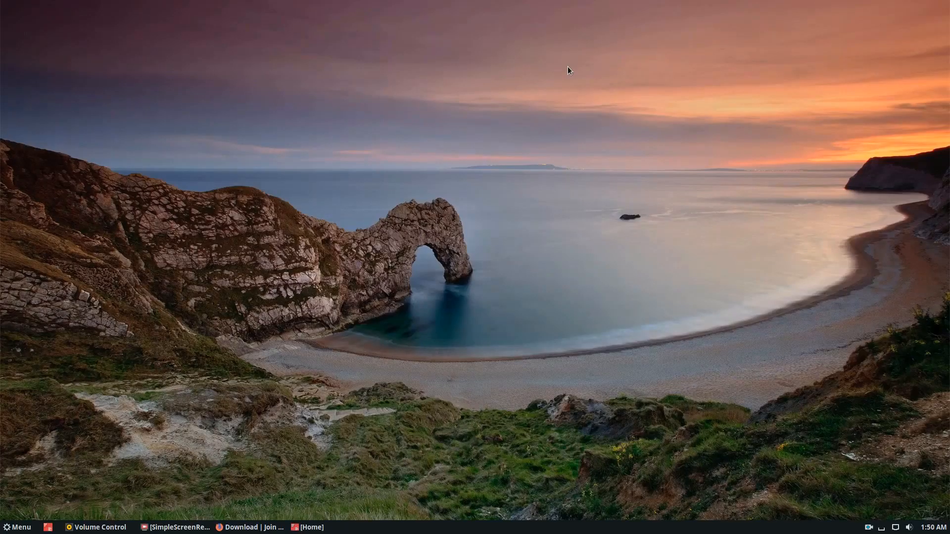
Restore the Home terminal window from its Cinnamon taskbar entry
{"action": "left_click", "coordinate": [241, 527]}
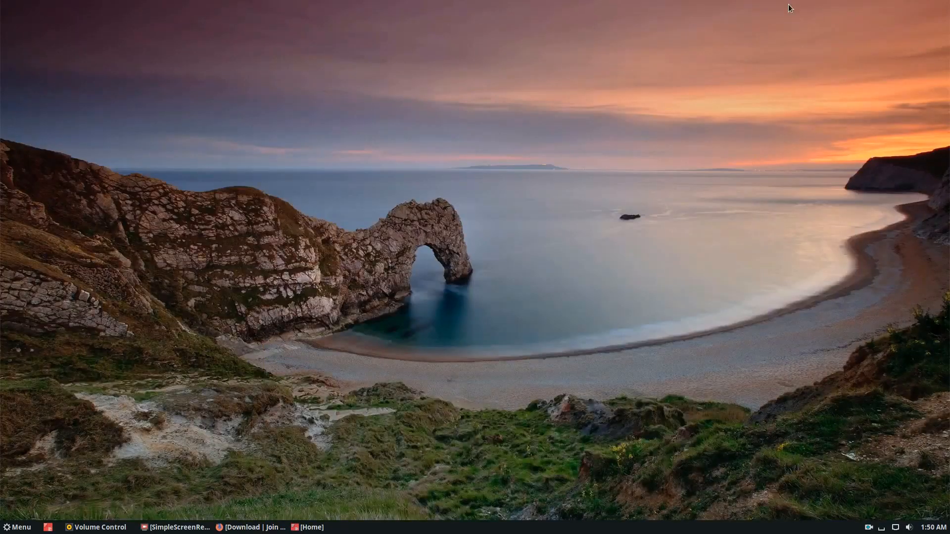
{"action": "mouse_move", "coordinate": [375, 444]}
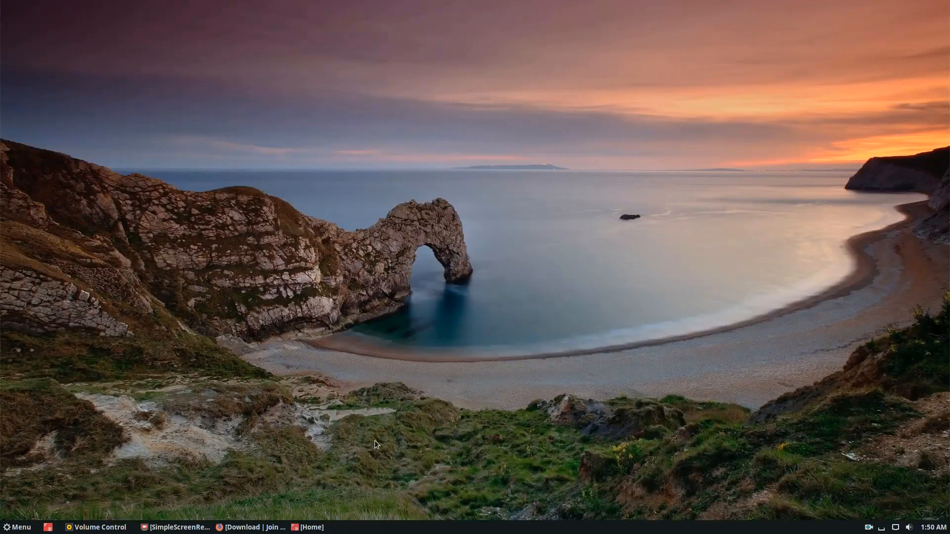
{"action": "left_click", "coordinate": [309, 527]}
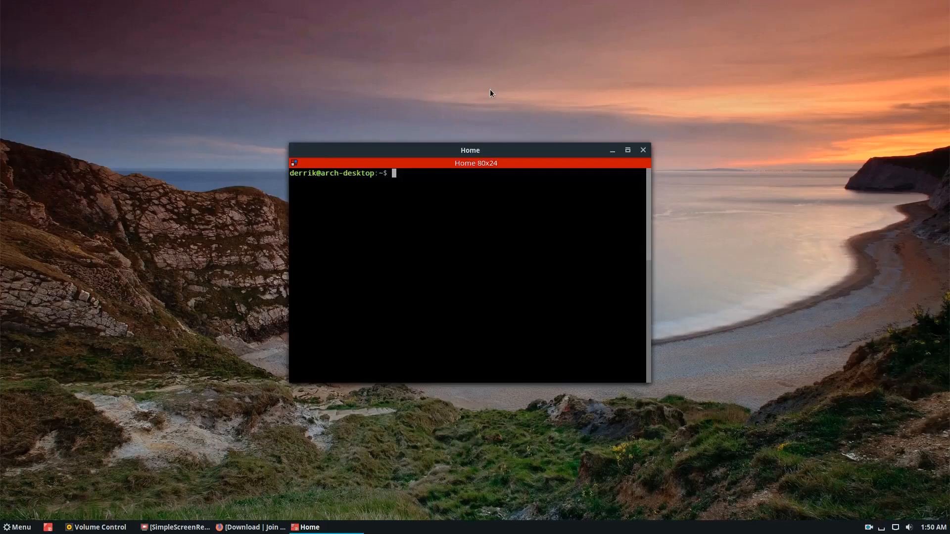
Run 'sudo snap install brave' until brave v0.19.122dev installs, then close the terminal
{"action": "type", "text": "snap find"}
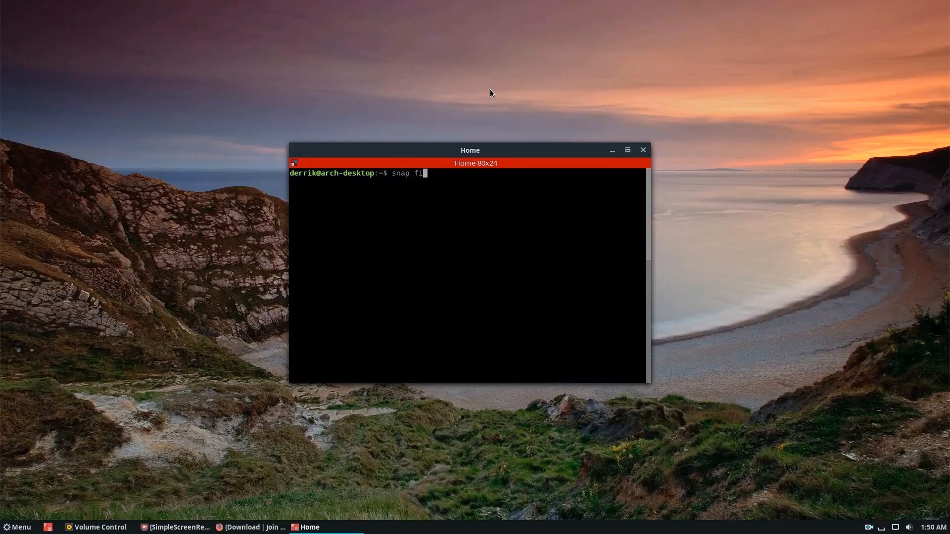
{"action": "key", "text": "BackSpace"}
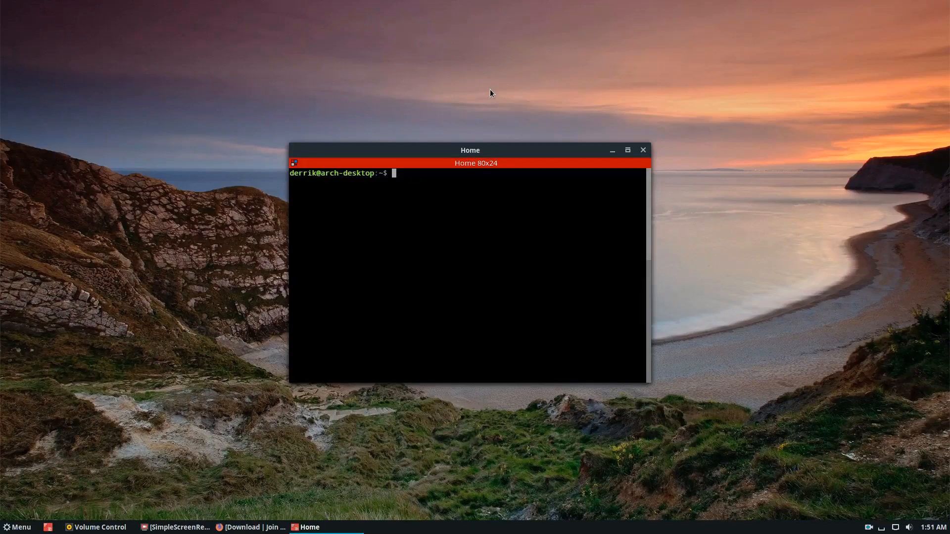
{"action": "type", "text": "sudo snap ins"}
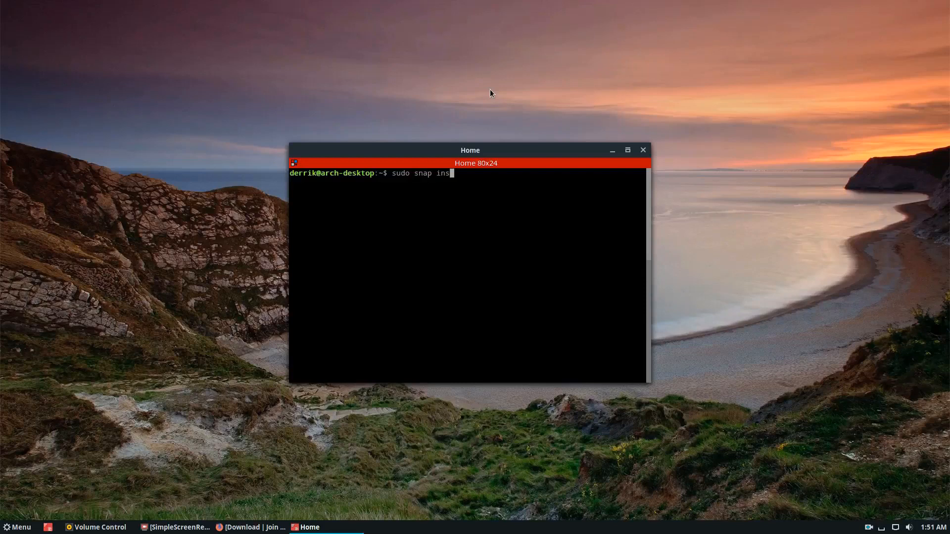
{"action": "type", "text": "tall brave"}
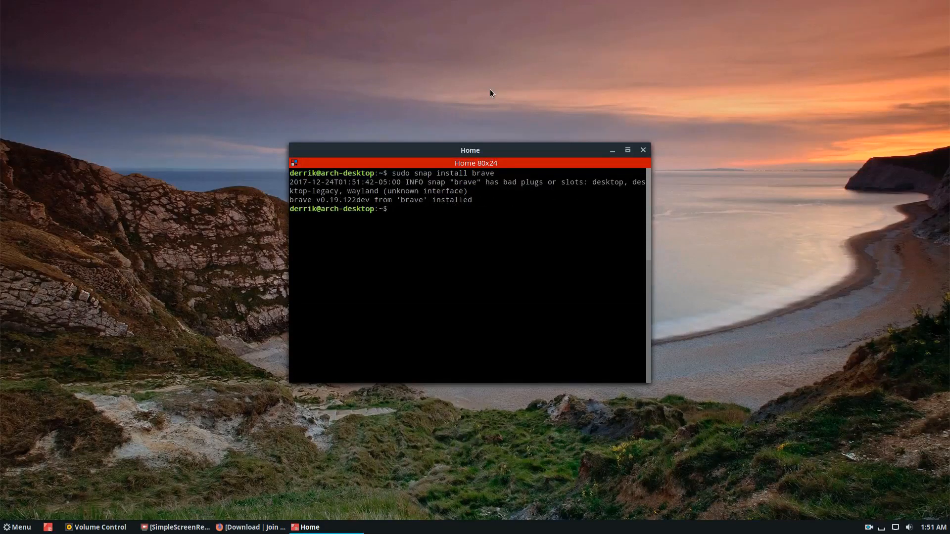
{"action": "mouse_move", "coordinate": [489, 210]}
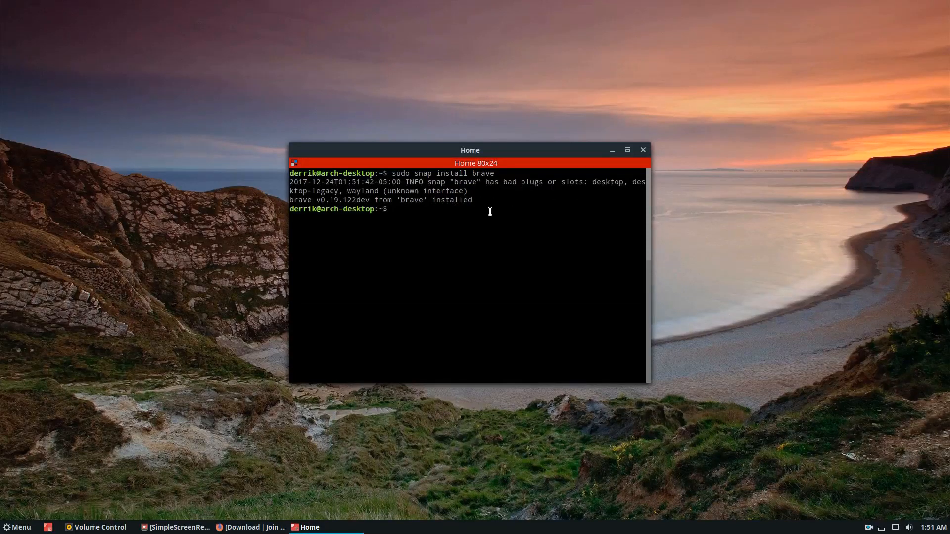
{"action": "type", "text": "lslbk"}
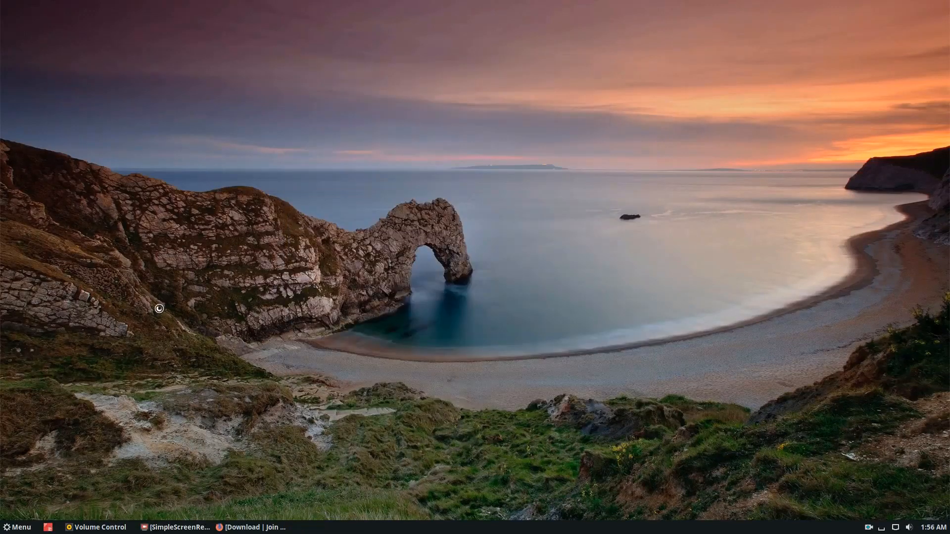
Search 'brave' in the Cinnamon menu and start Brave from the Internet category
{"action": "type", "text": "brav"}
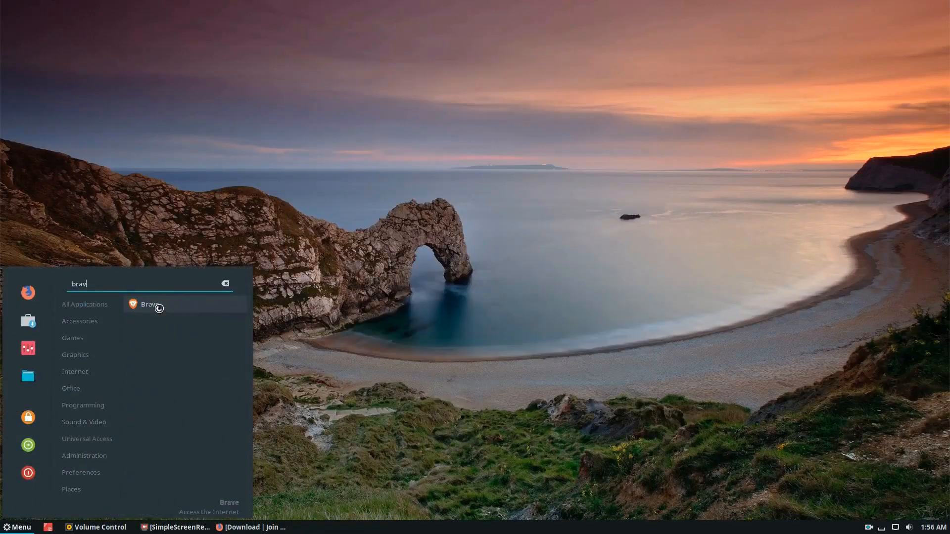
{"action": "type", "text": "e"}
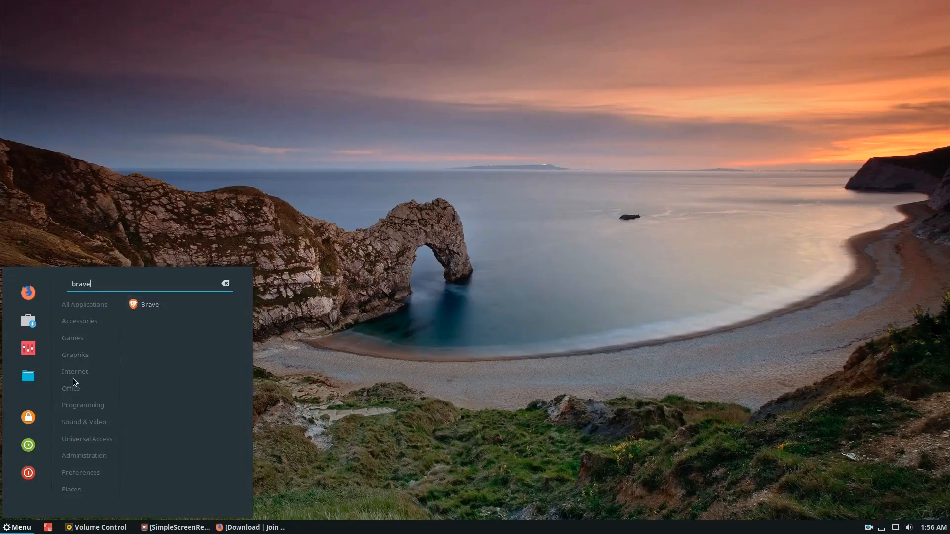
{"action": "left_click", "coordinate": [225, 284]}
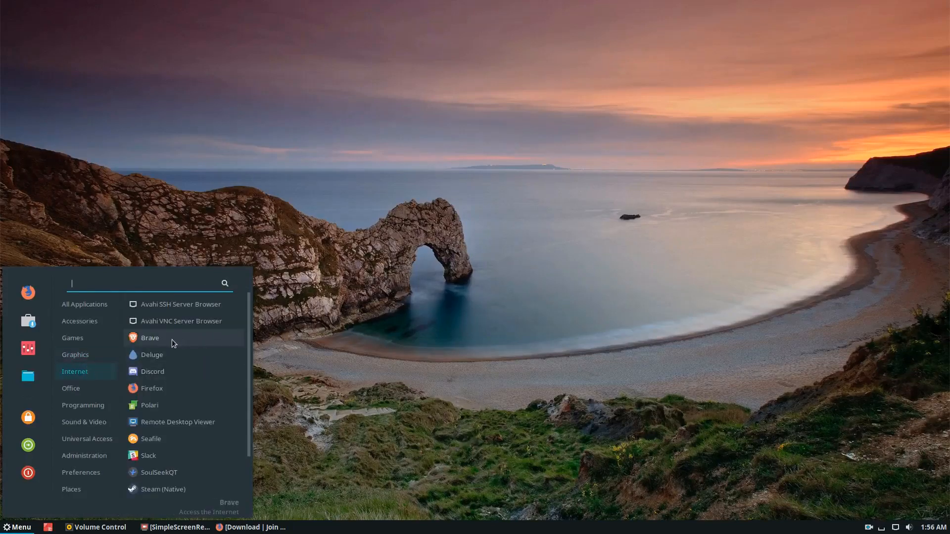
{"action": "left_click", "coordinate": [75, 354]}
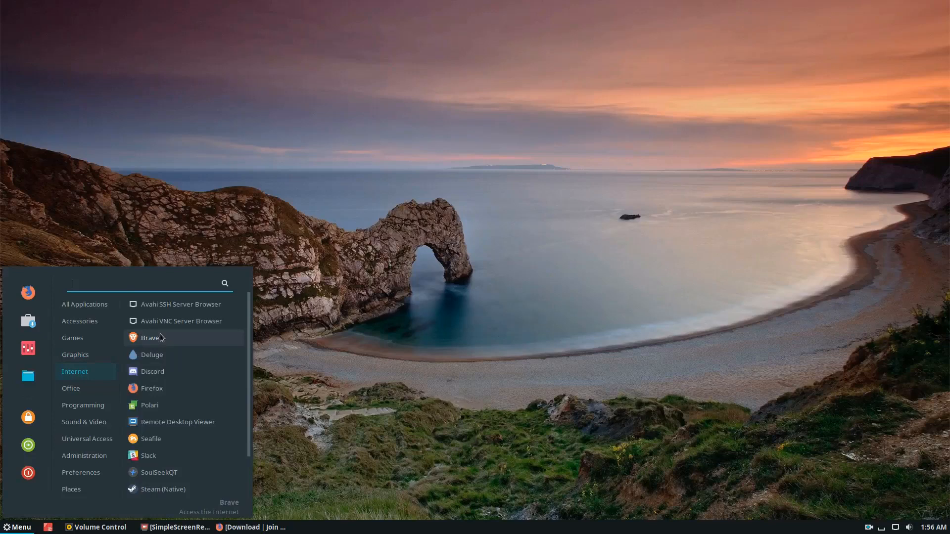
{"action": "mouse_move", "coordinate": [192, 337]}
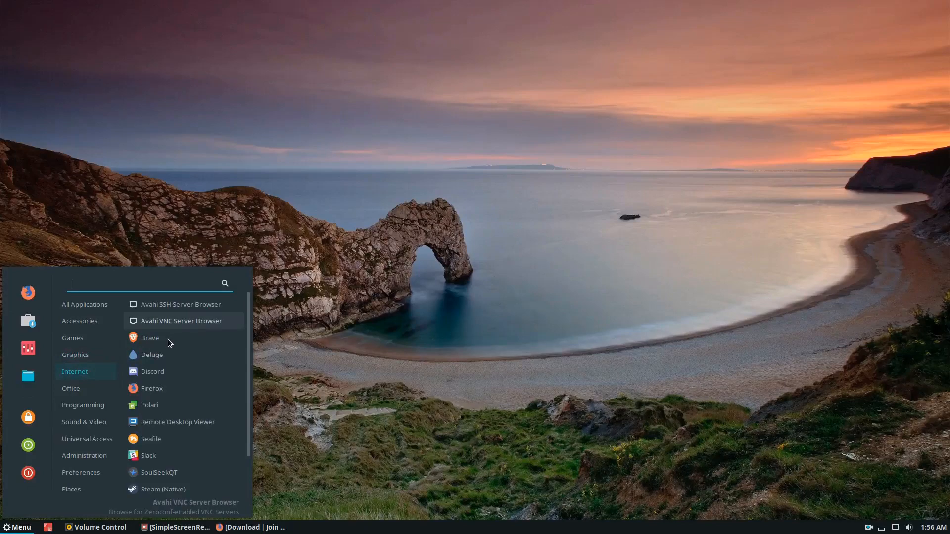
{"action": "left_click", "coordinate": [149, 337]}
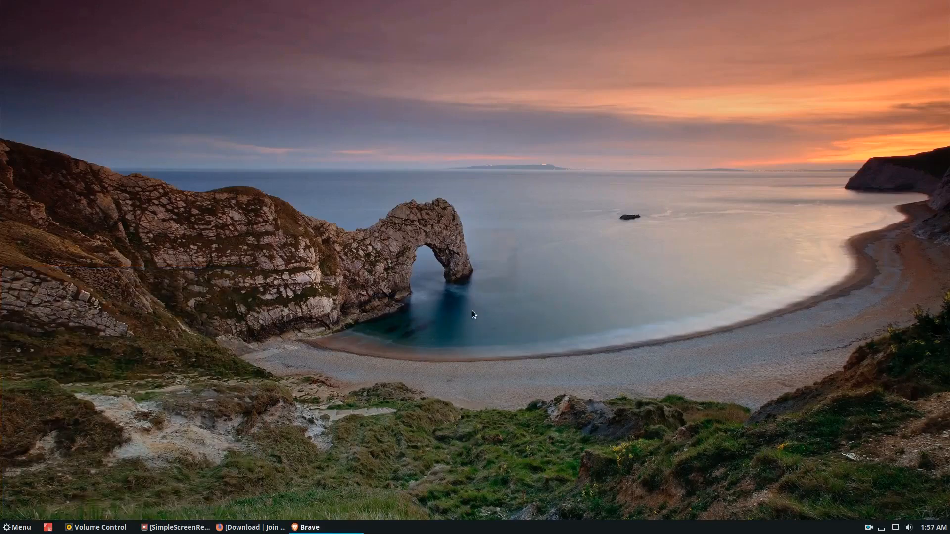
{"action": "left_click", "coordinate": [305, 526]}
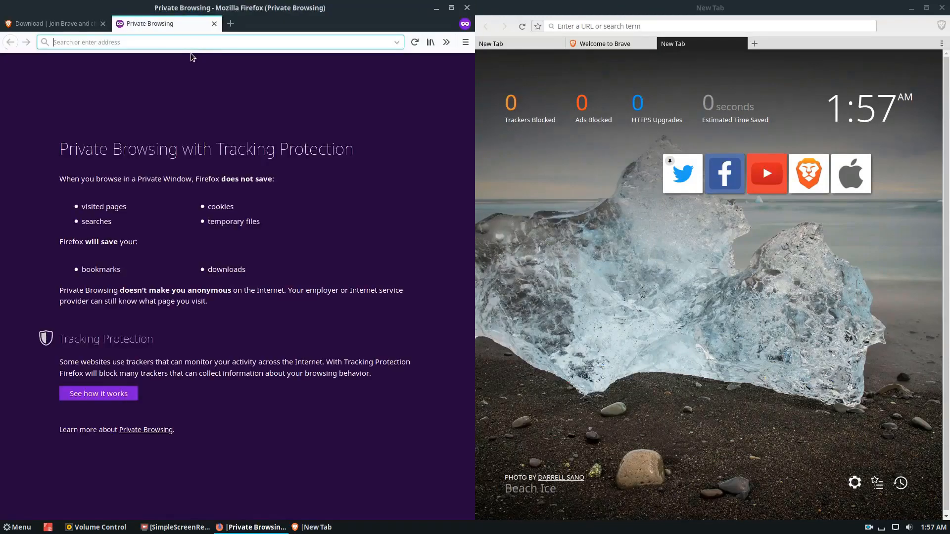
{"action": "type", "text": "https://www.addictivetips.com"}
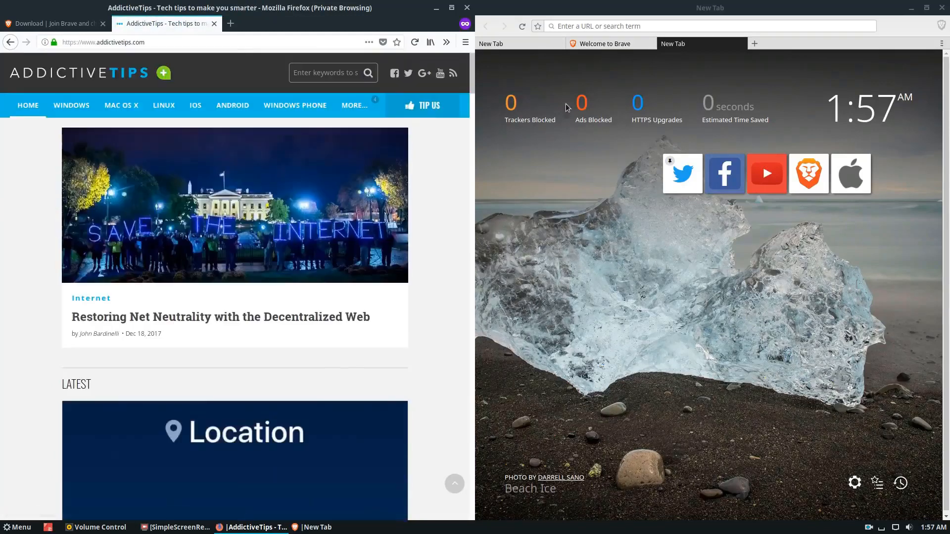
{"action": "type", "text": "addictivetips.com/"}
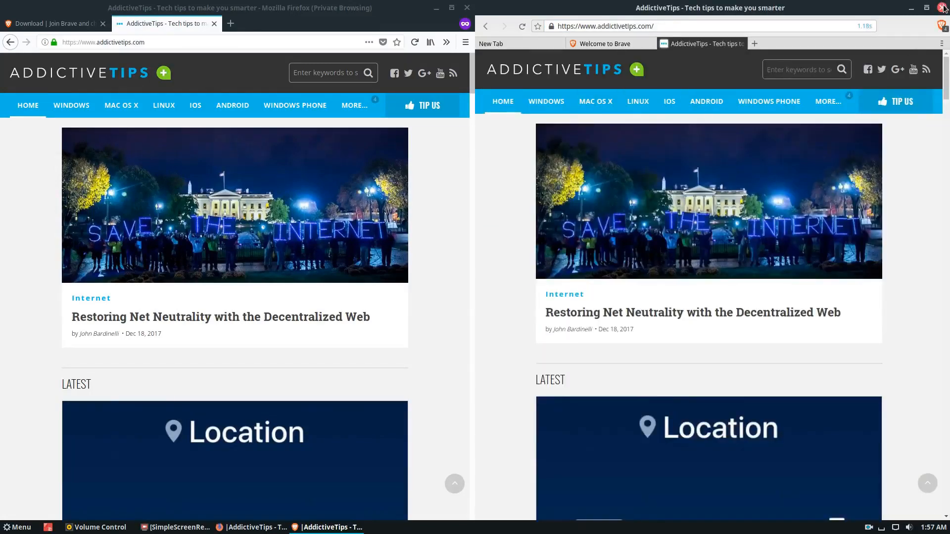
{"action": "left_click", "coordinate": [940, 25]}
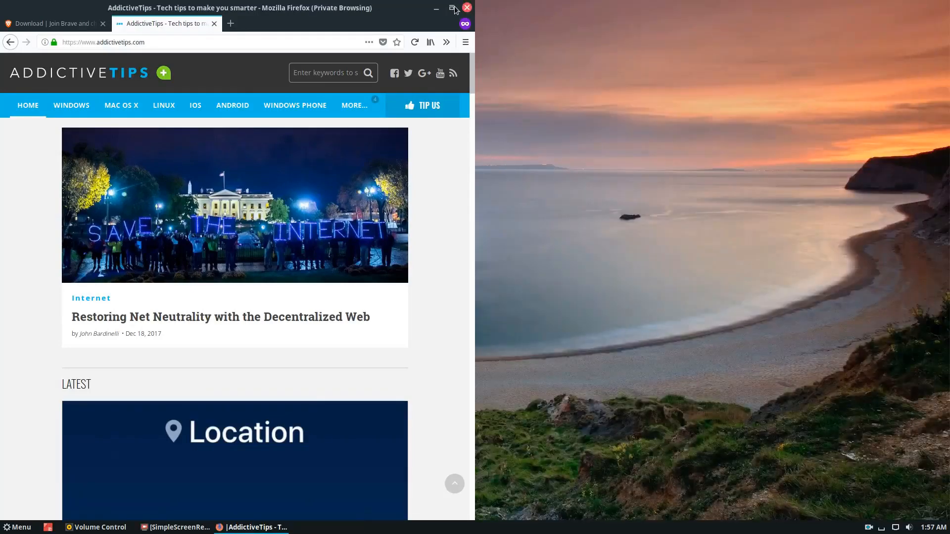
Close the Firefox window with its X button, leaving the empty desktop
{"action": "left_click", "coordinate": [466, 8]}
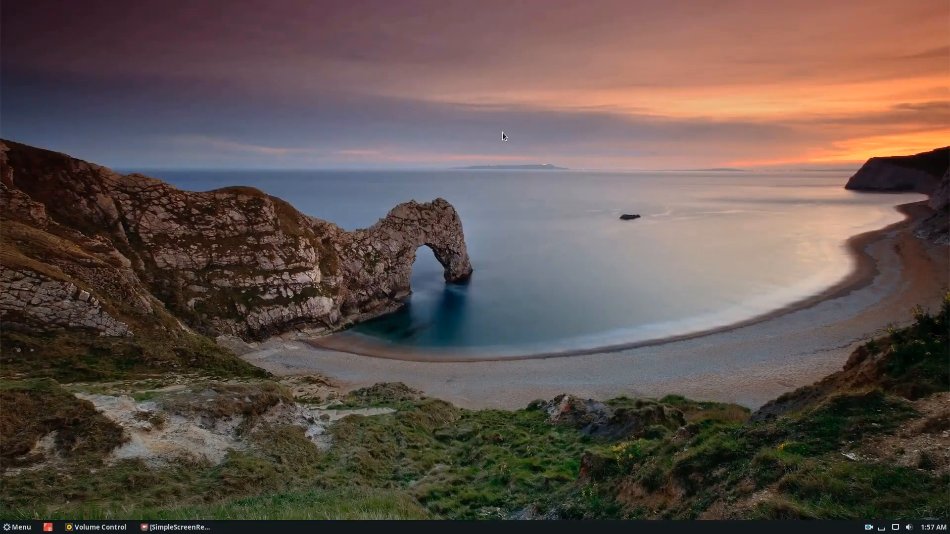
{"action": "mouse_move", "coordinate": [246, 355]}
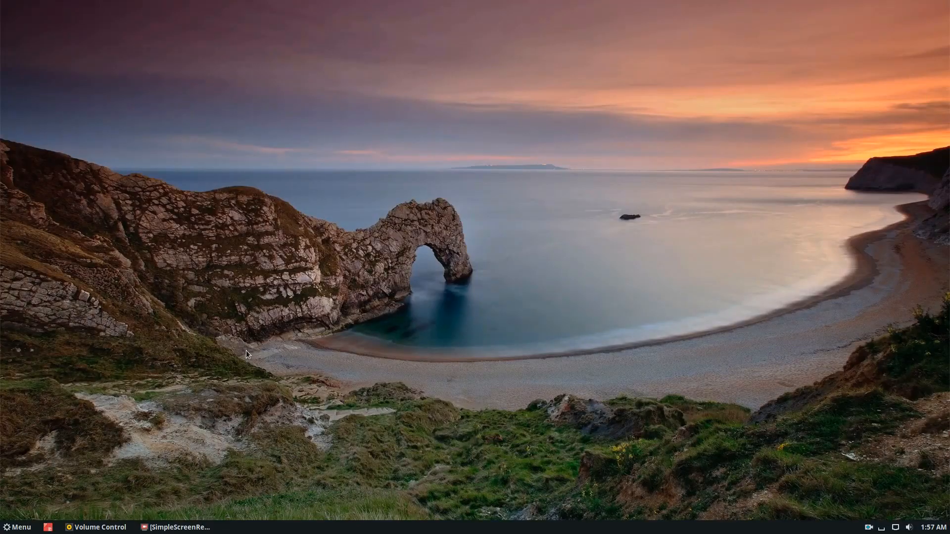